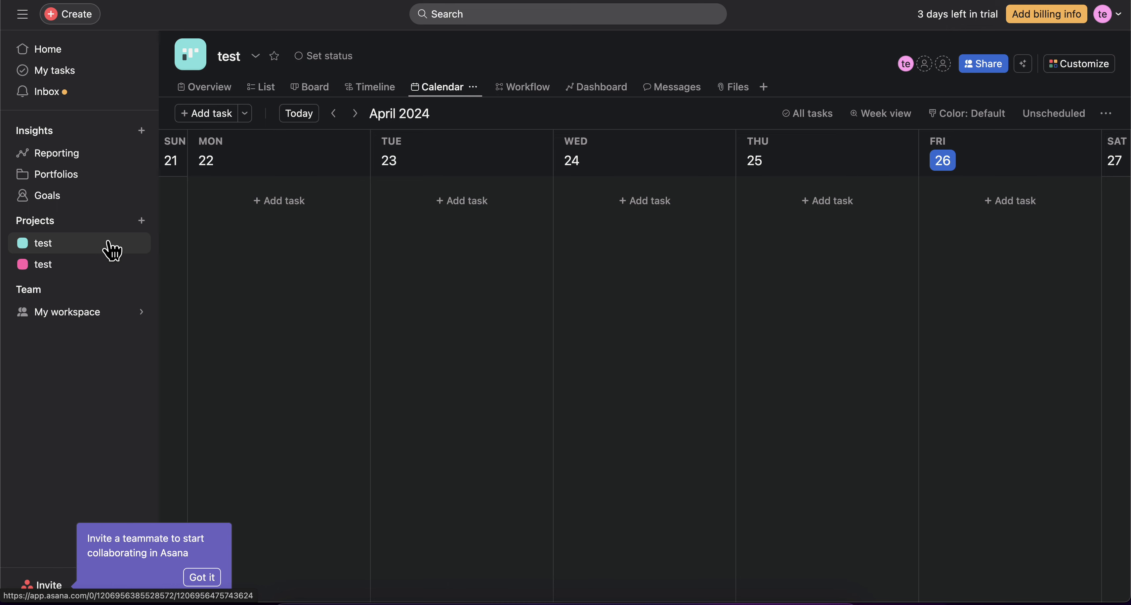
{"action": "mouse_move", "coordinate": [261, 86]}
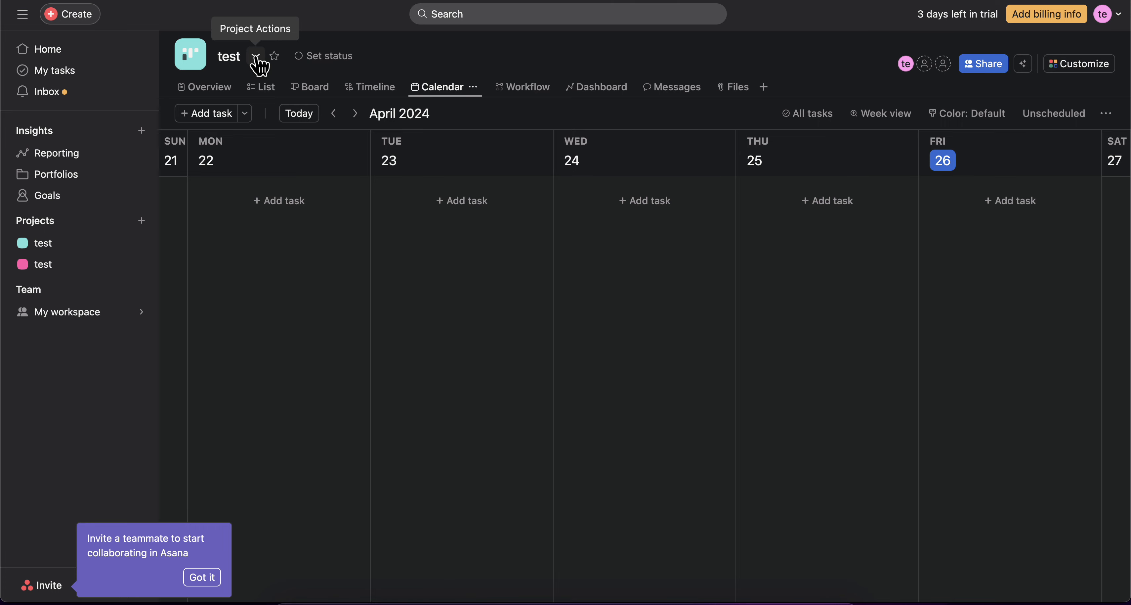
Show the test project's actions menu with its Export/Print choices
{"action": "left_click", "coordinate": [255, 56]}
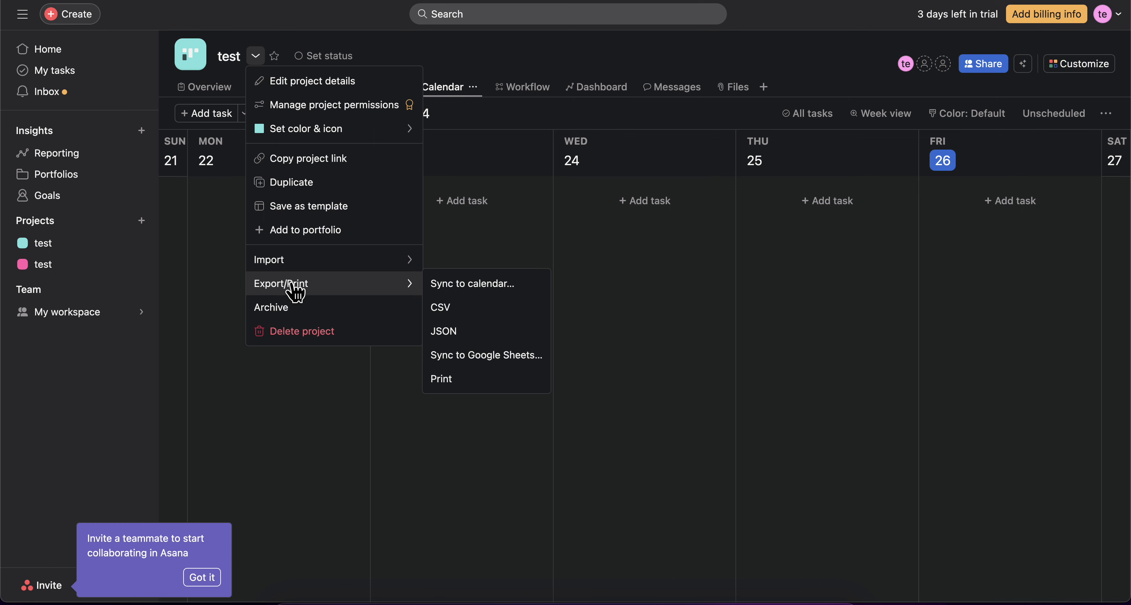
{"action": "mouse_move", "coordinate": [472, 283]}
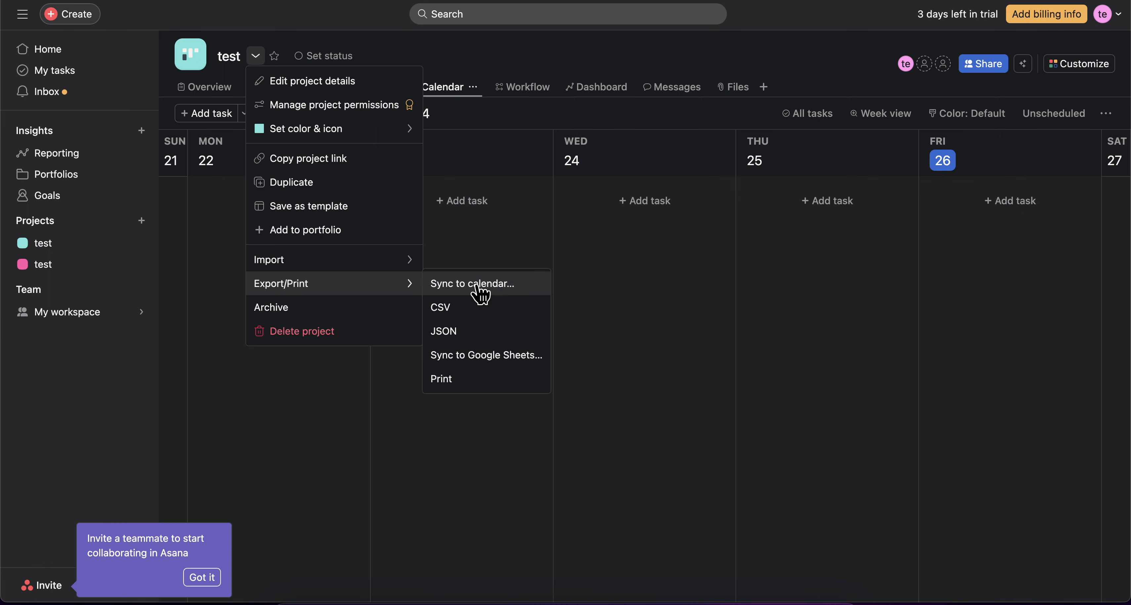
Open 'Sync to calendar…' and highlight the Google Calendar 'Other calendars › From URL' instructions
{"action": "left_click", "coordinate": [472, 282]}
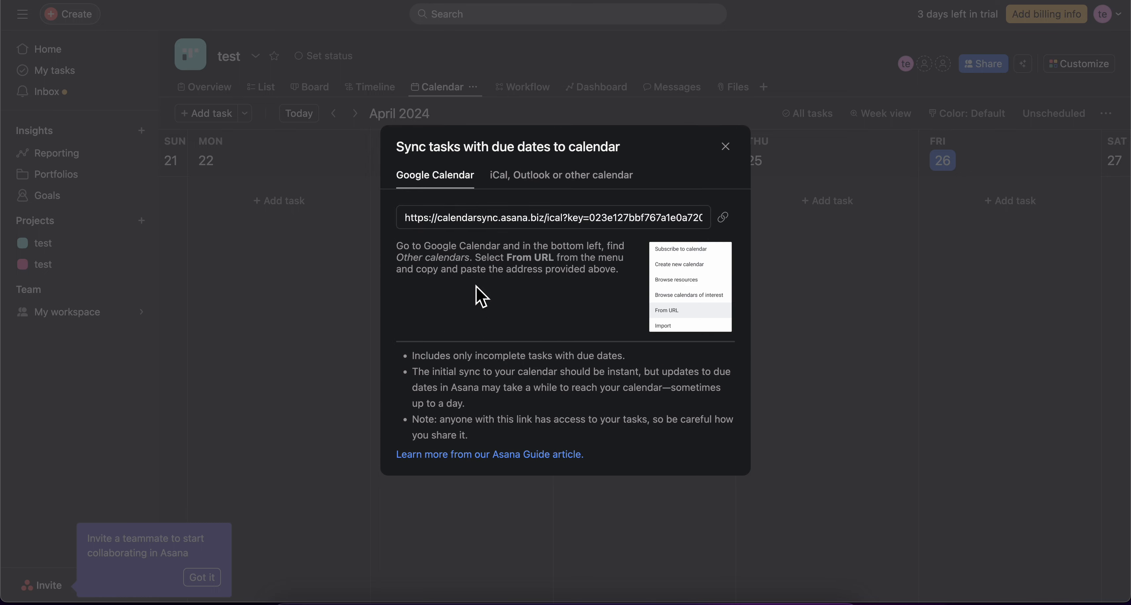
{"action": "mouse_move", "coordinate": [518, 261]}
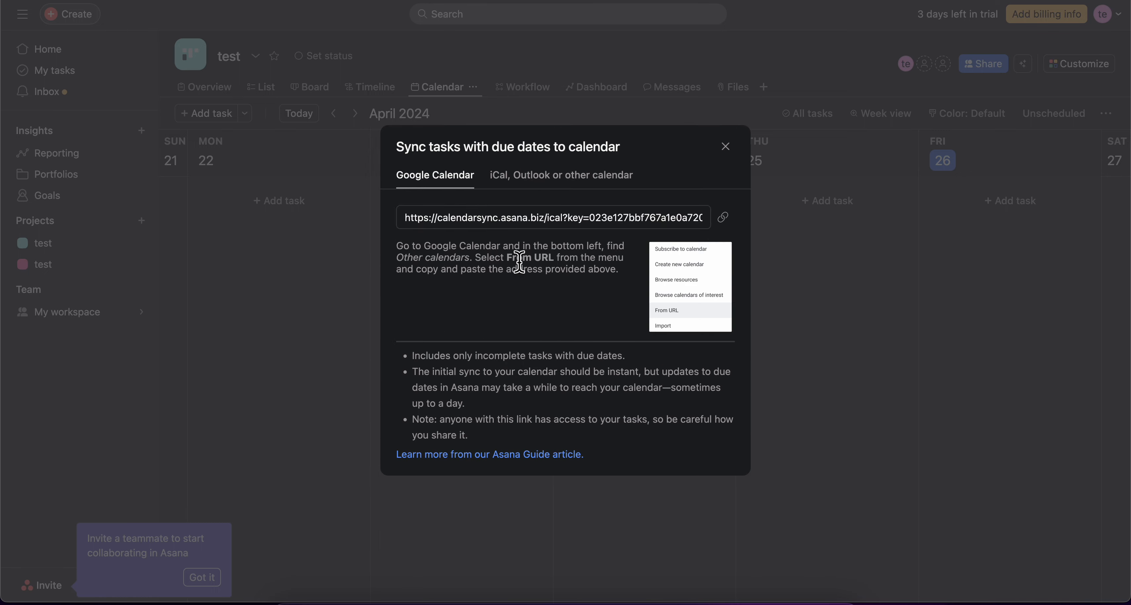
{"action": "left_click_drag", "start_coordinate": [397, 246], "coordinate": [534, 253]}
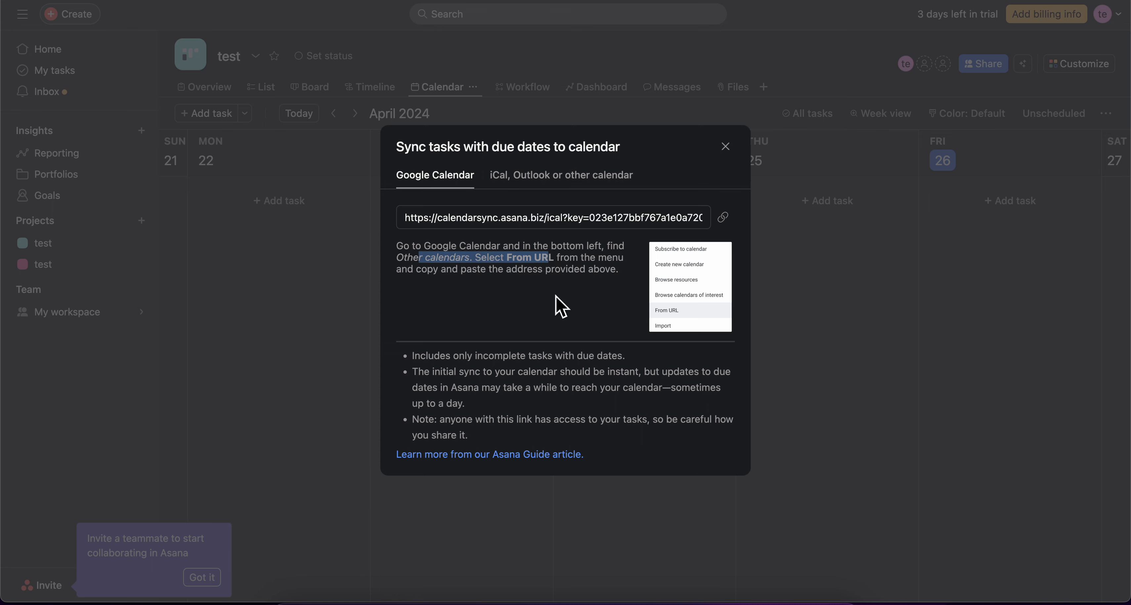
{"action": "mouse_move", "coordinate": [600, 339]}
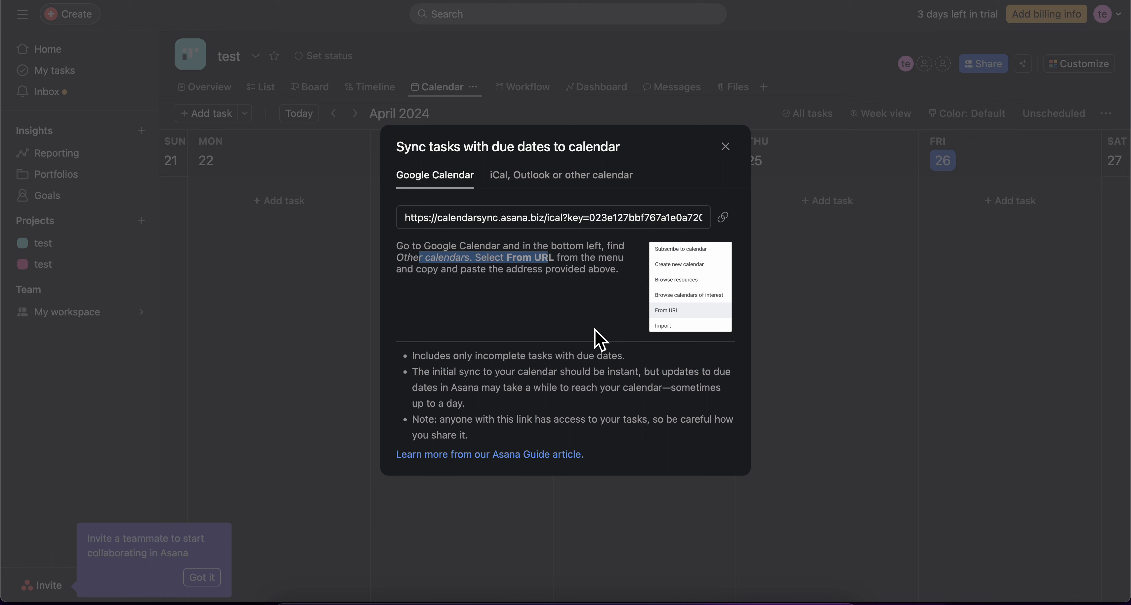